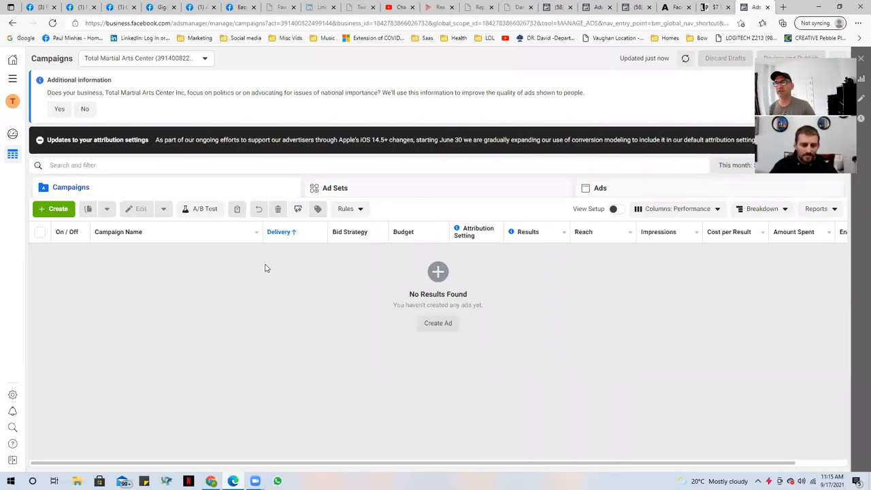
Keep the Total Martial Arts Center ad account and show the All Tools menu
click(146, 57)
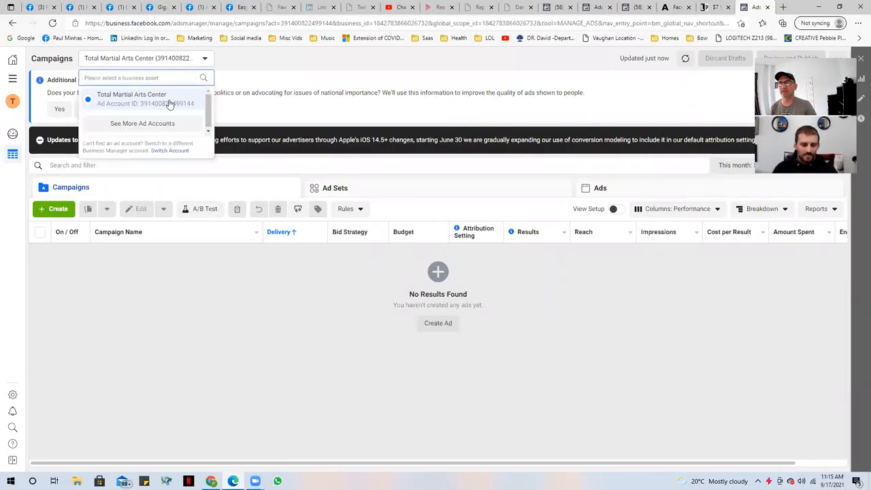
click(251, 65)
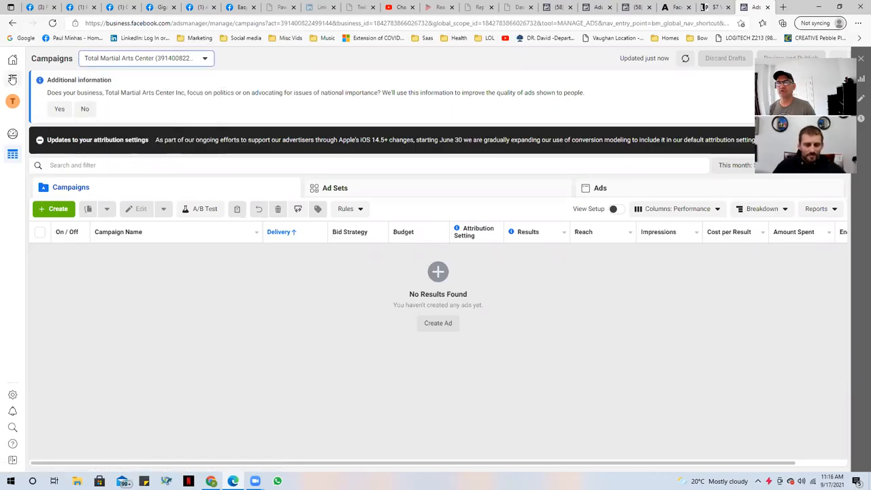
click(12, 79)
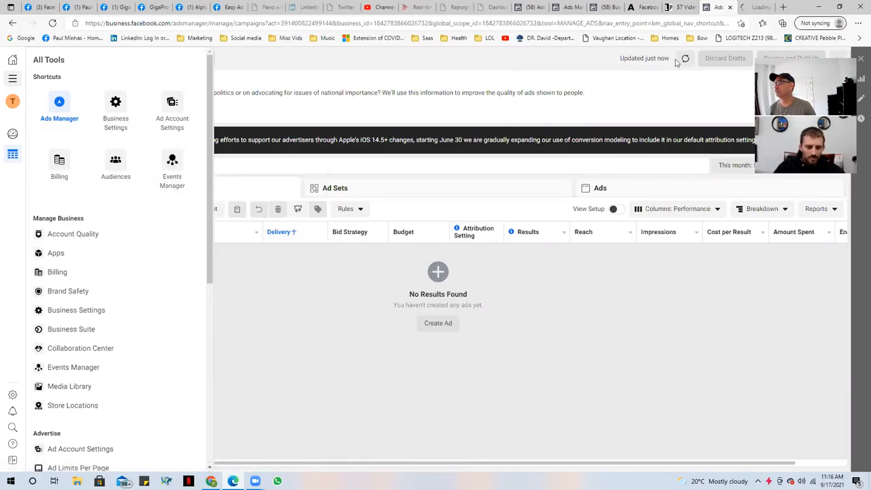
Go to Events Manager's Data Sources page from the tools menu
click(73, 367)
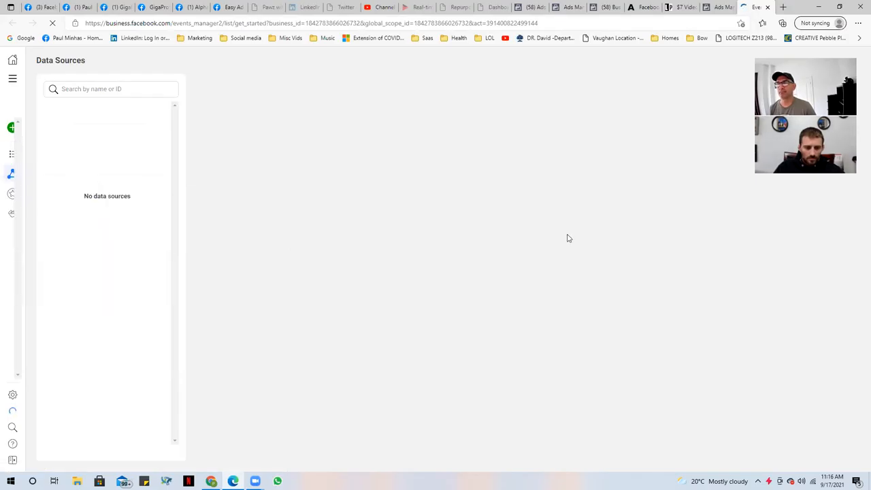
mouse_move(16, 141)
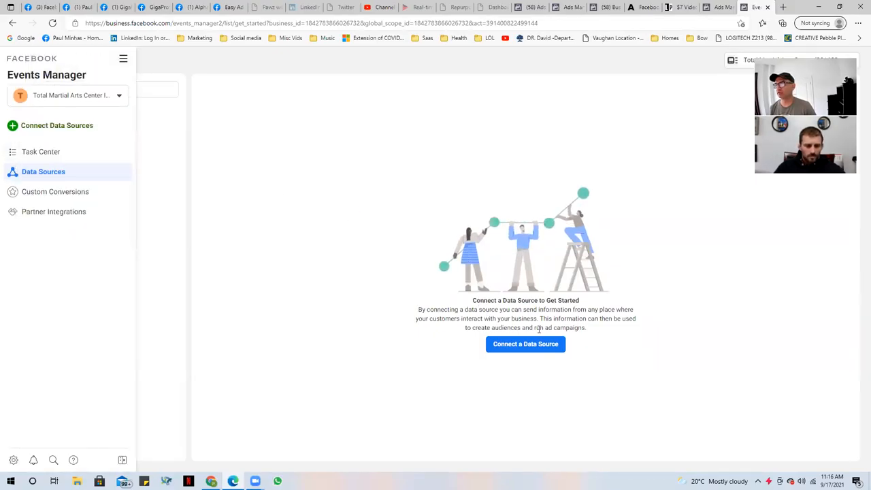
Start connecting a new data source to see the Web, App, Offline and CRM options
click(525, 343)
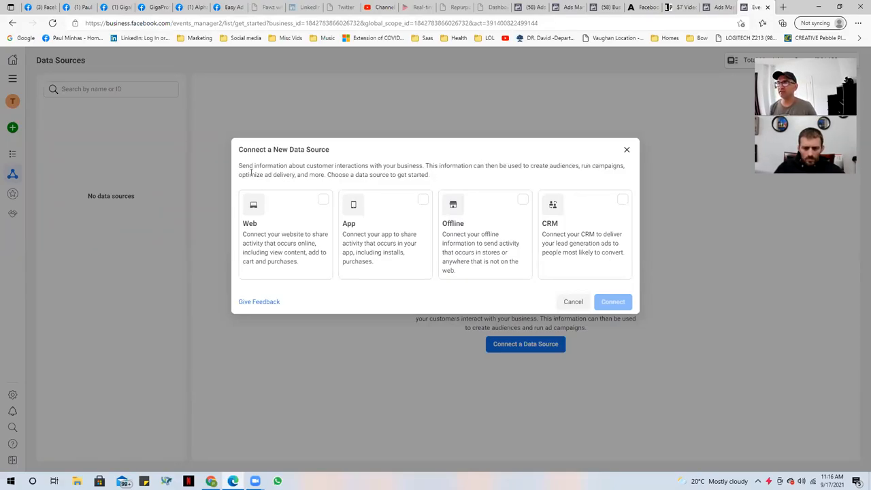
mouse_move(444, 179)
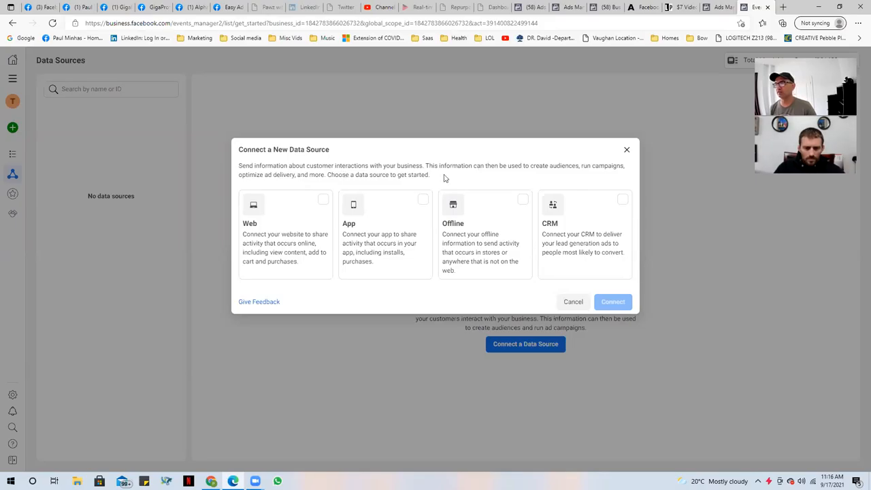
mouse_move(293, 247)
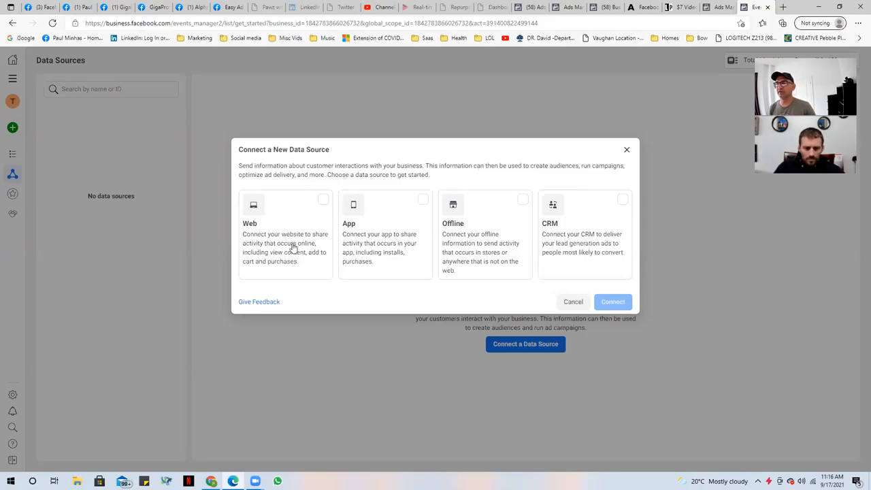
mouse_move(370, 242)
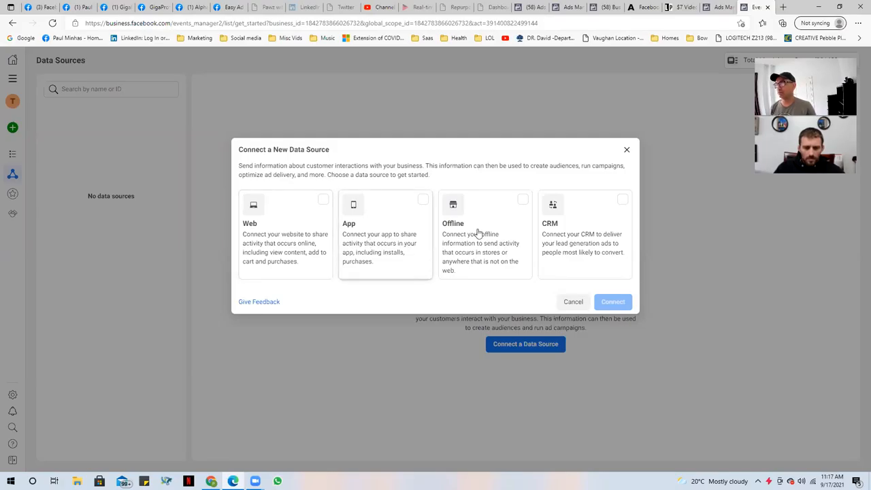
mouse_move(470, 226)
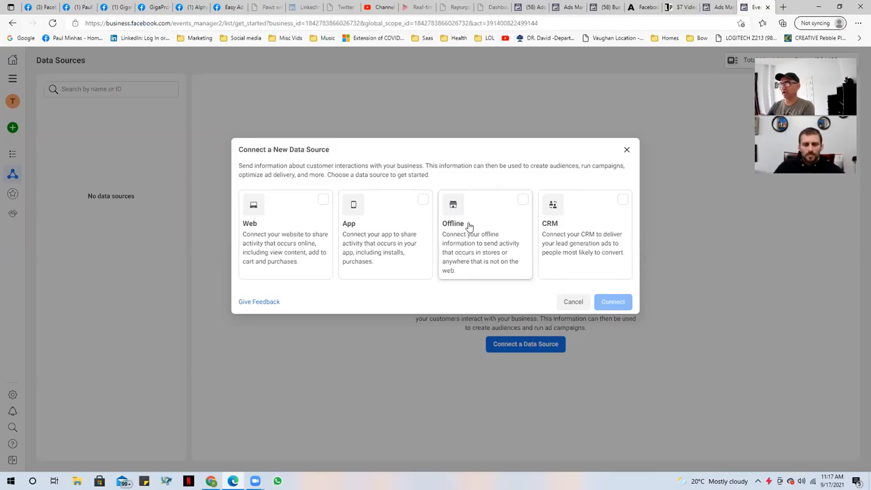
mouse_move(588, 231)
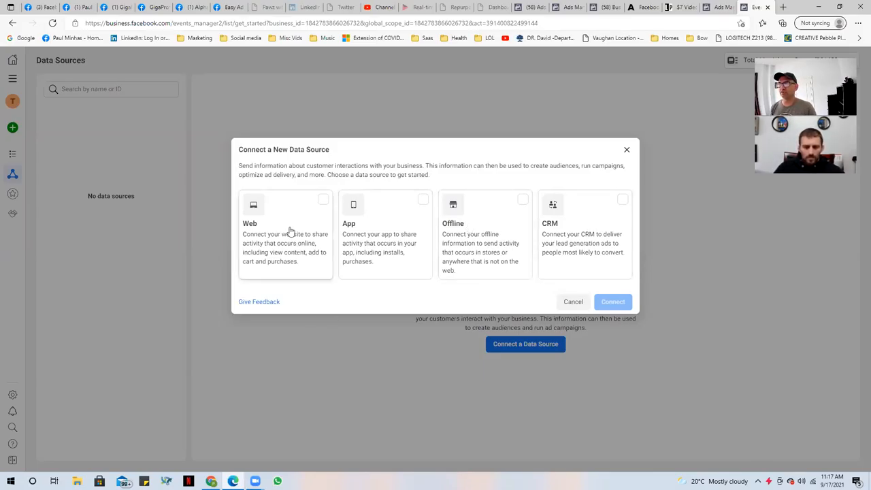
Choose Web as the source and Facebook Pixel as the connection method
click(612, 302)
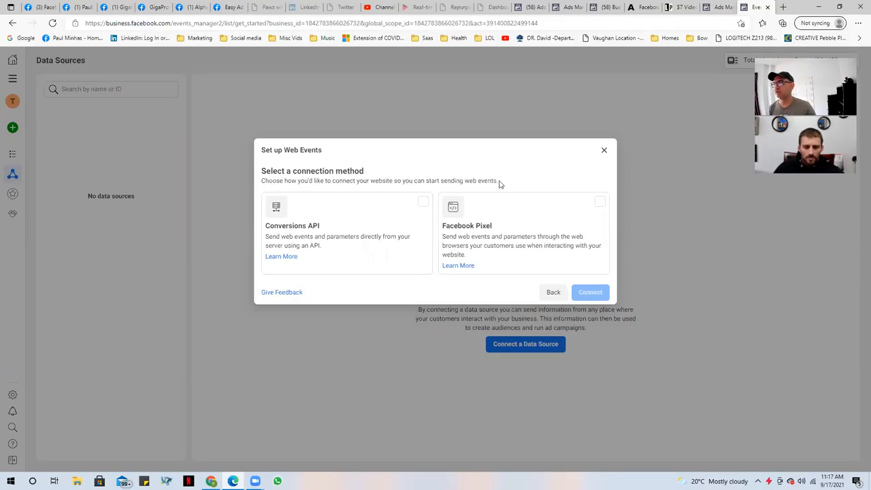
mouse_move(367, 275)
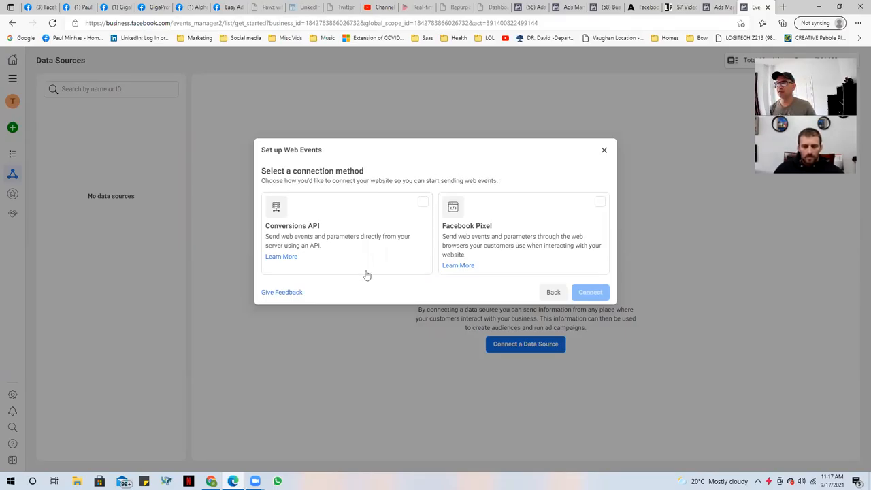
mouse_move(367, 249)
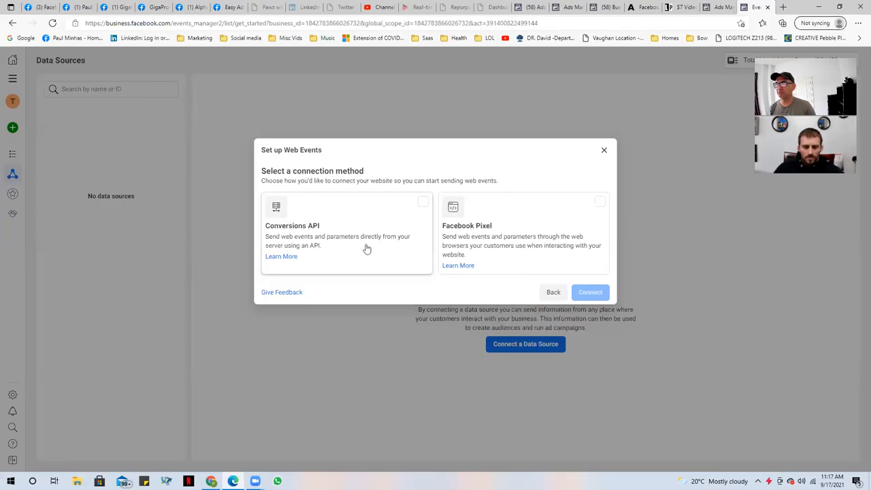
mouse_move(365, 294)
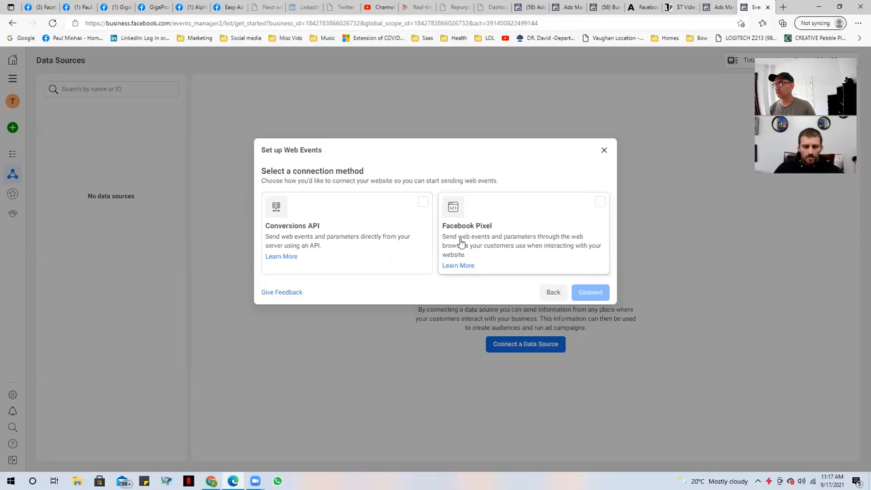
mouse_move(470, 243)
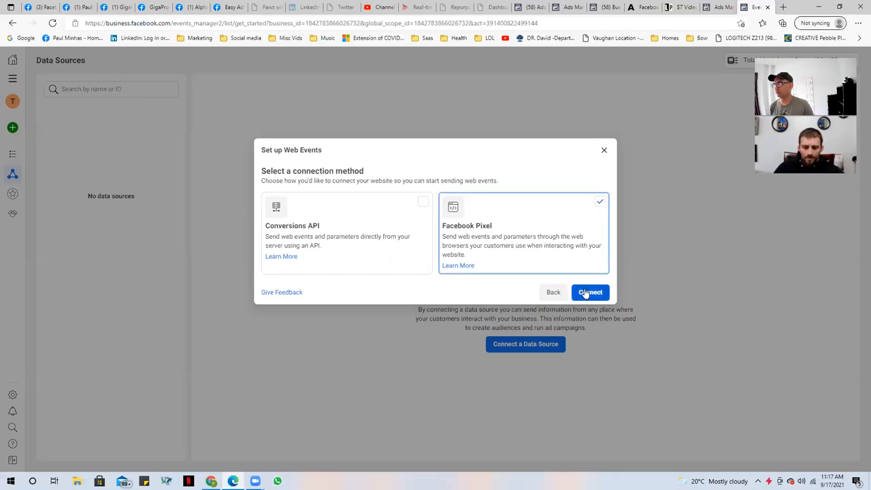
click(589, 291)
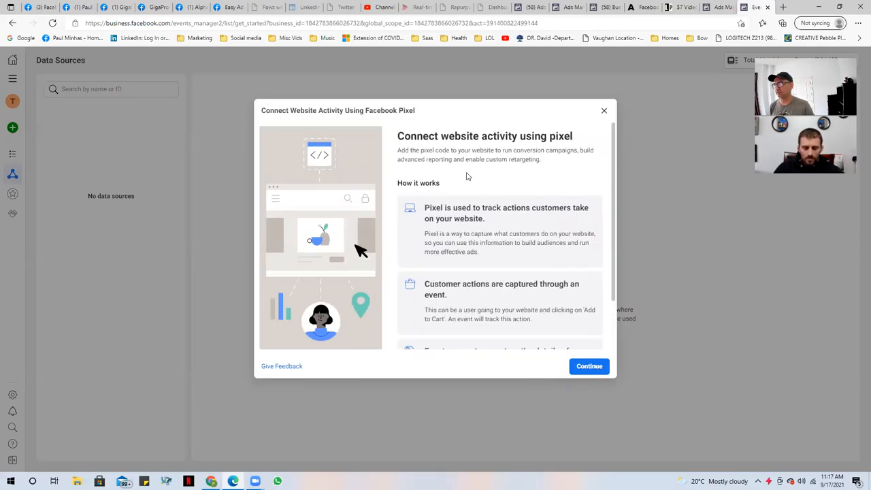
Name the pixel 'TMAC - FB Pixel', leave the website URL blank, and create it
scroll(down, 3)
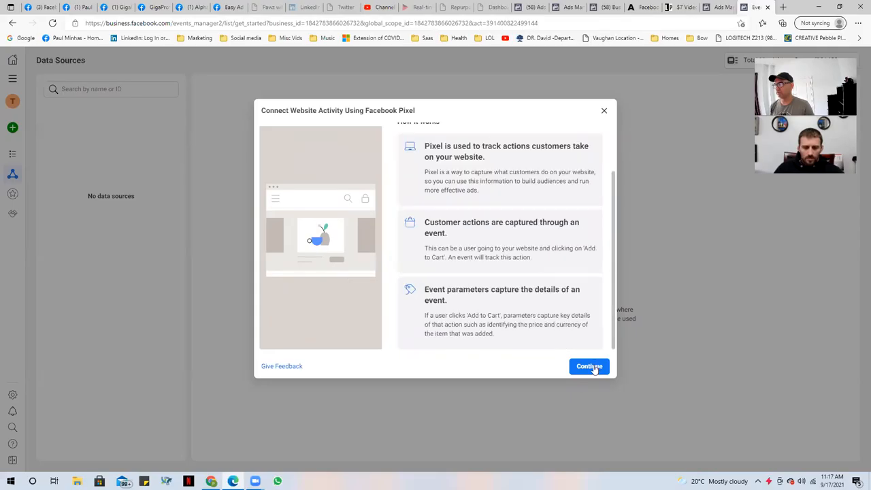
click(588, 366)
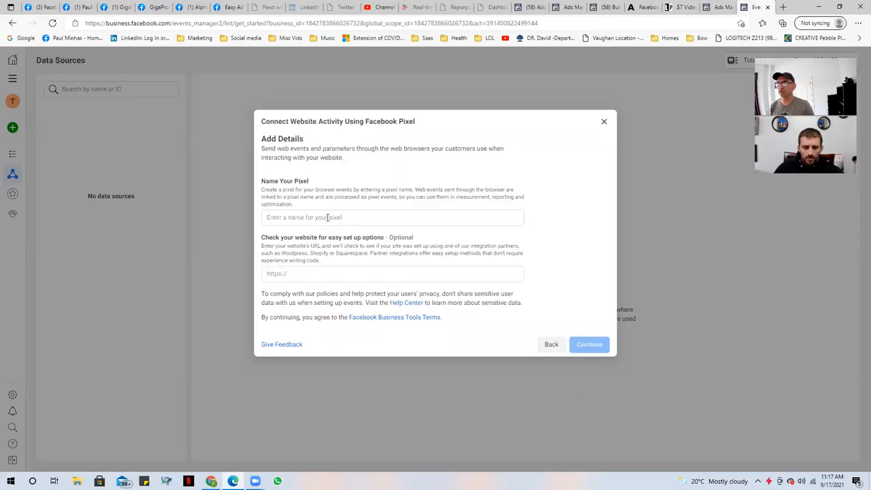
click(392, 217)
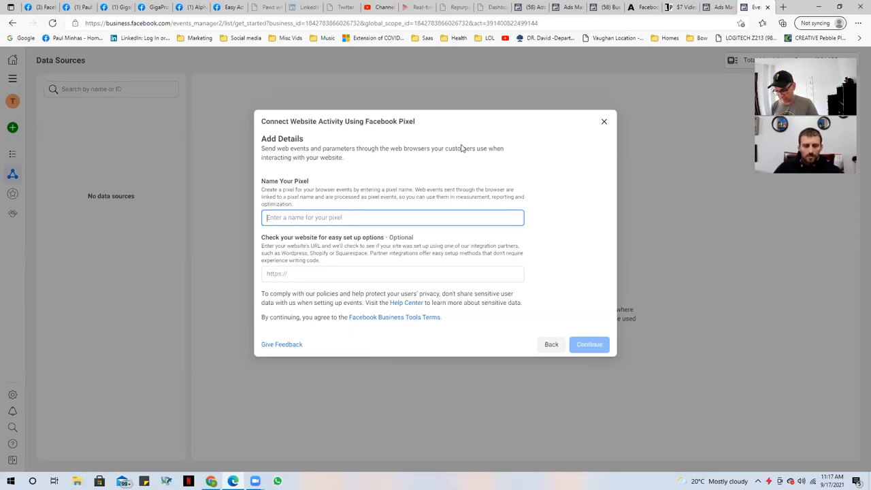
text(TMAC FB Pi)
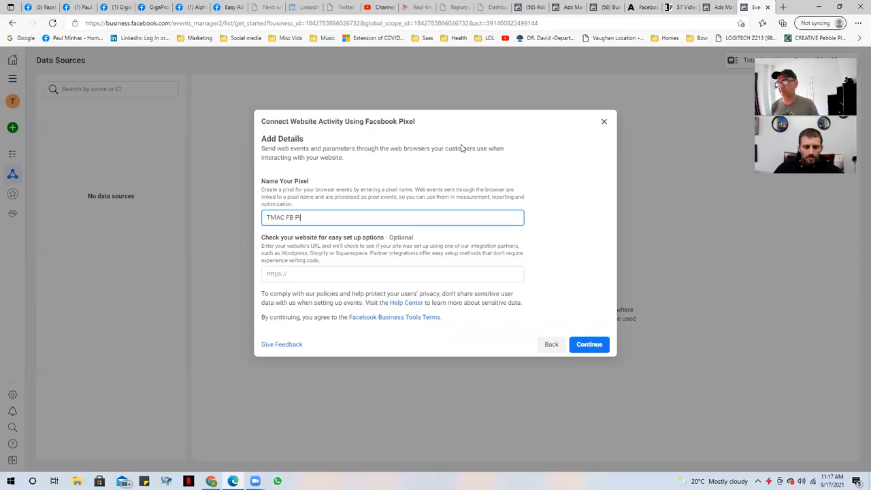
text(xel)
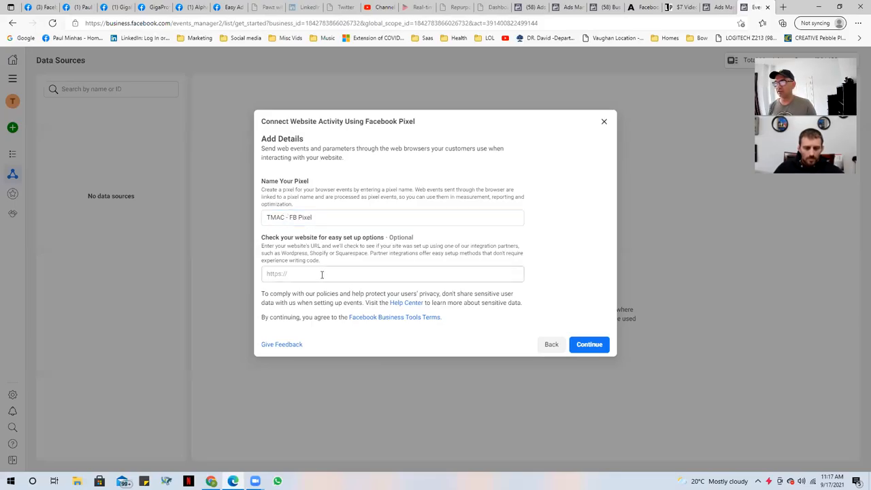
click(392, 272)
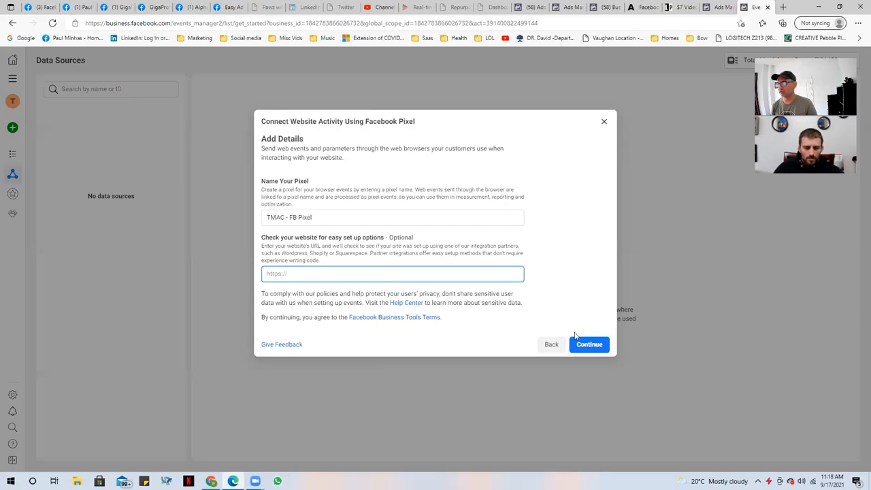
click(588, 343)
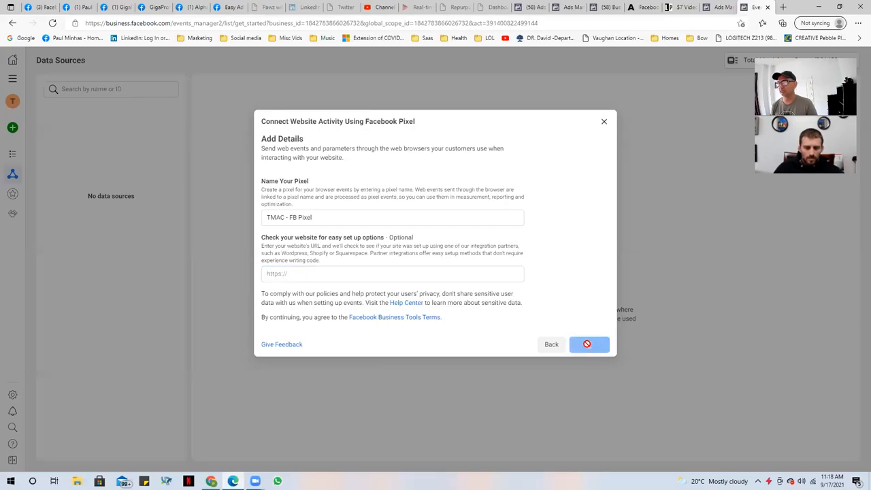
Choose manual code installation to get the TMAC - FB Pixel base code
click(588, 344)
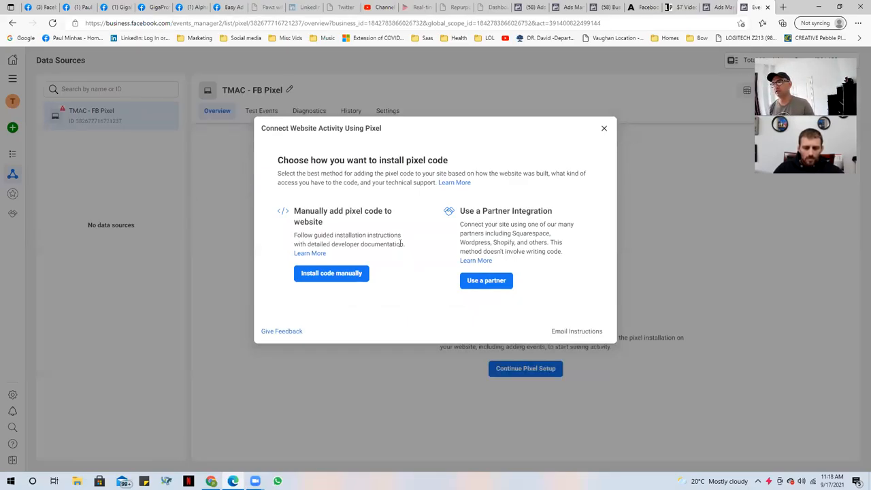
mouse_move(391, 301)
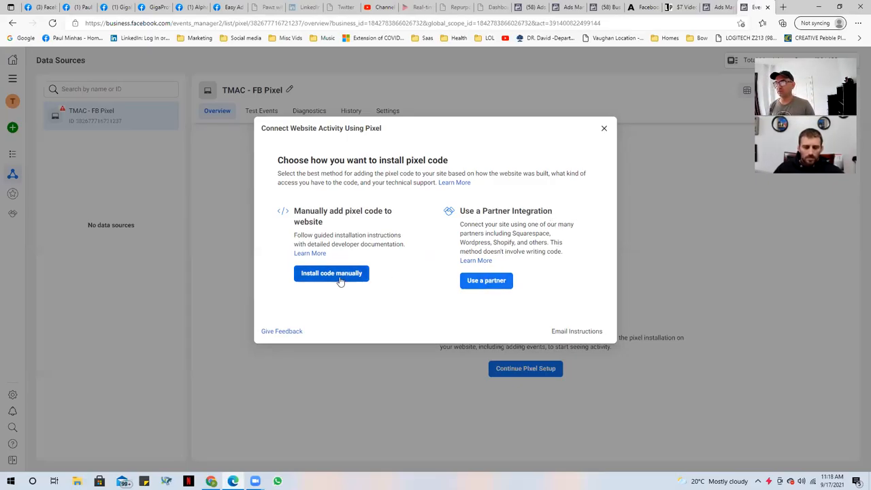
click(332, 272)
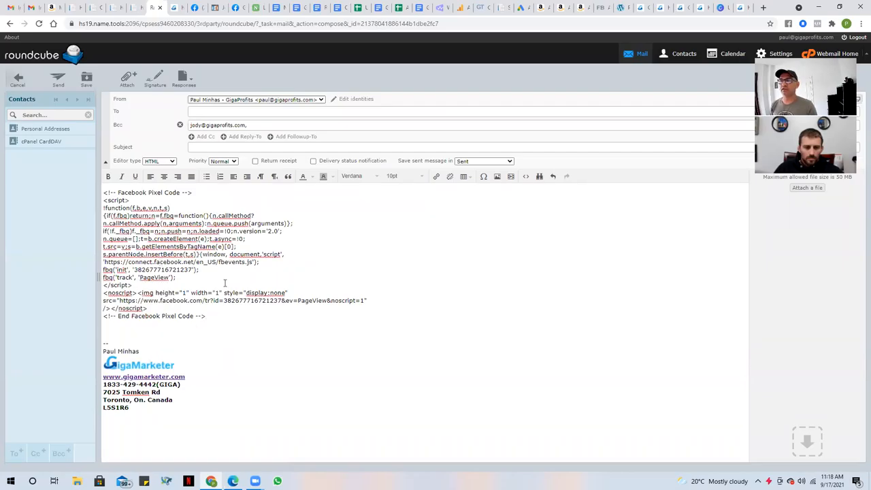
Address the draft to the developer via autocomplete and set the subject 'FB Pixel Code'
click(469, 111)
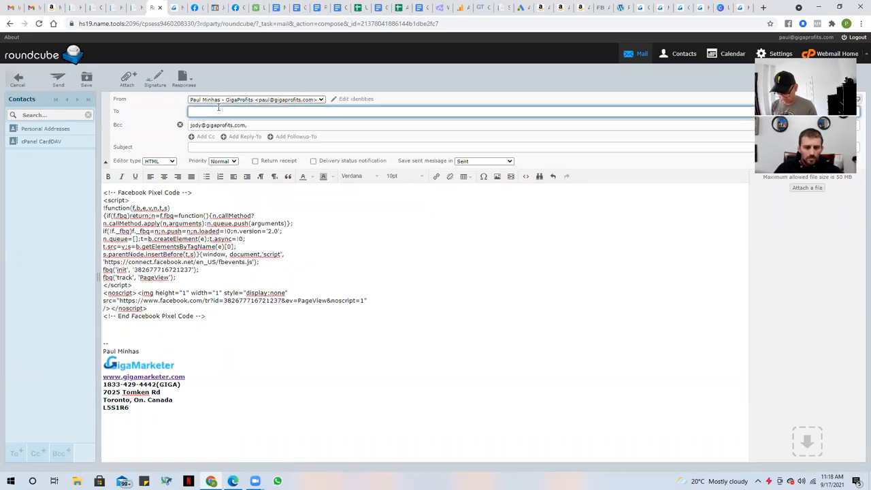
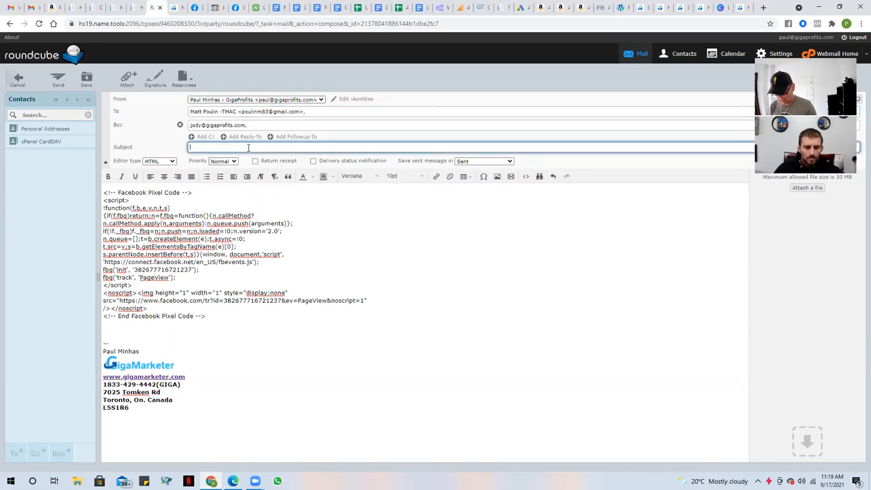
text(FB Pixel)
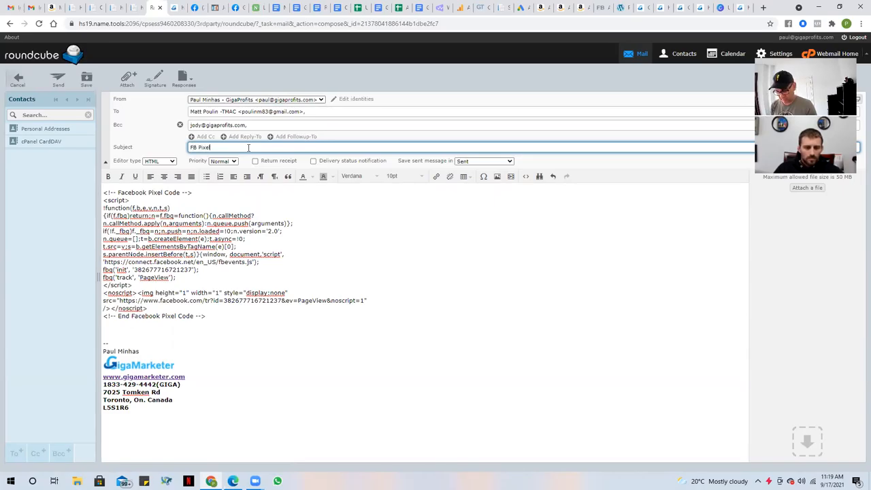
text(Code)
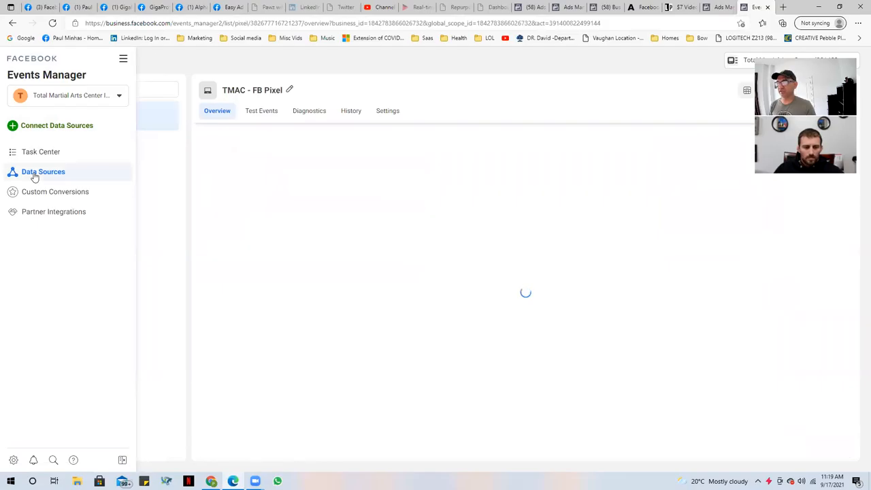
Return to the TMAC - FB Pixel overview, reopen and dismiss the pixel setup dialog
click(44, 171)
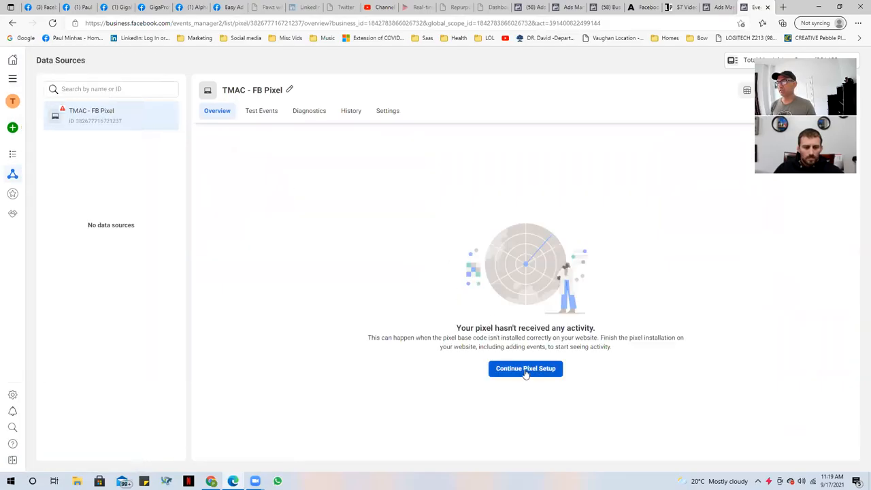
mouse_move(448, 238)
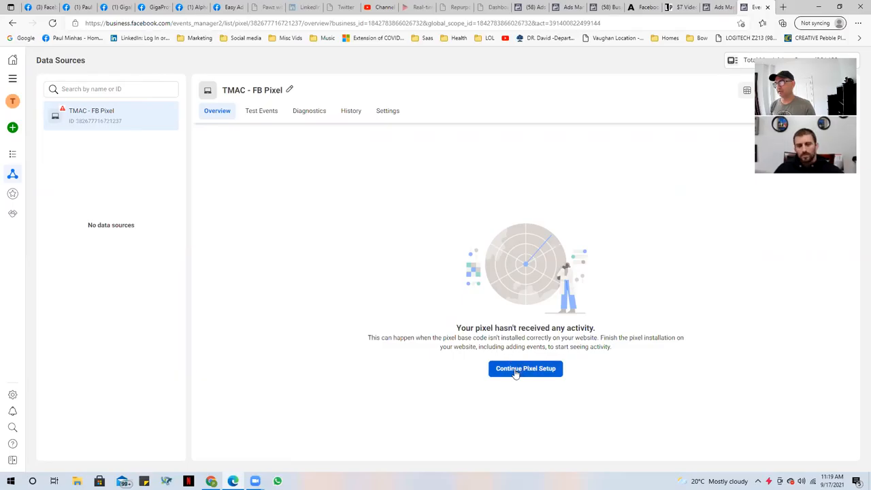
mouse_move(525, 373)
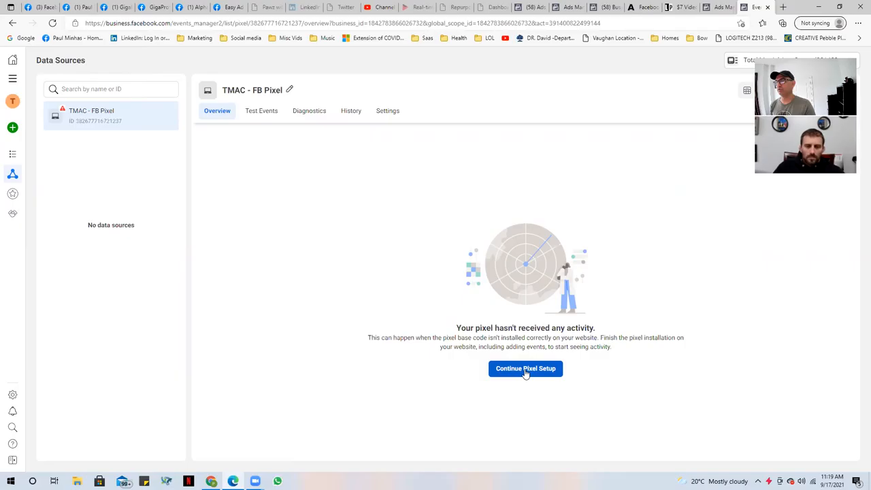
click(525, 367)
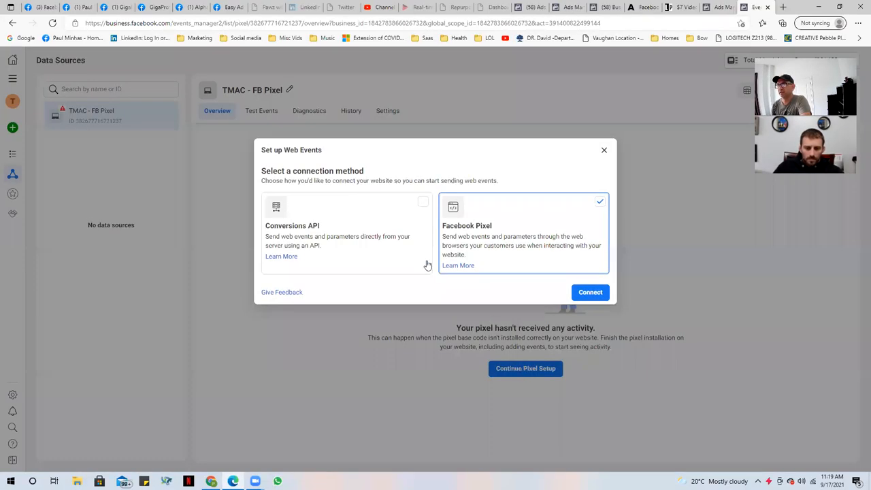
click(603, 150)
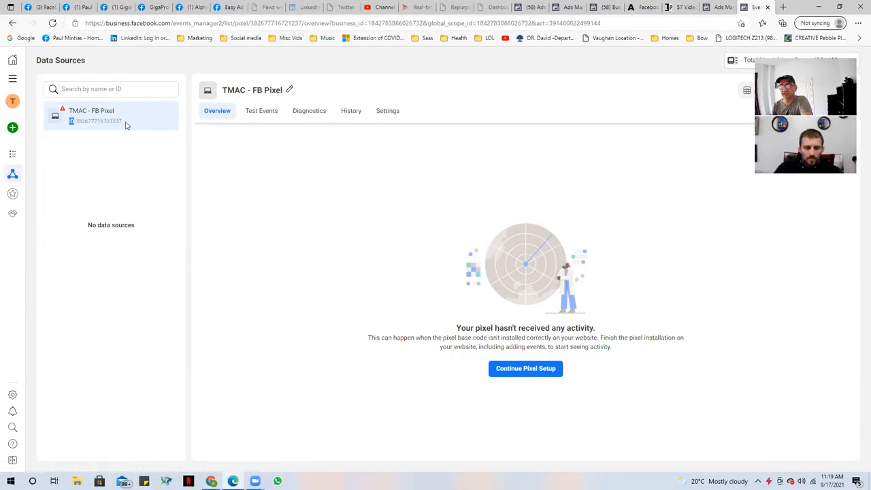
mouse_move(113, 123)
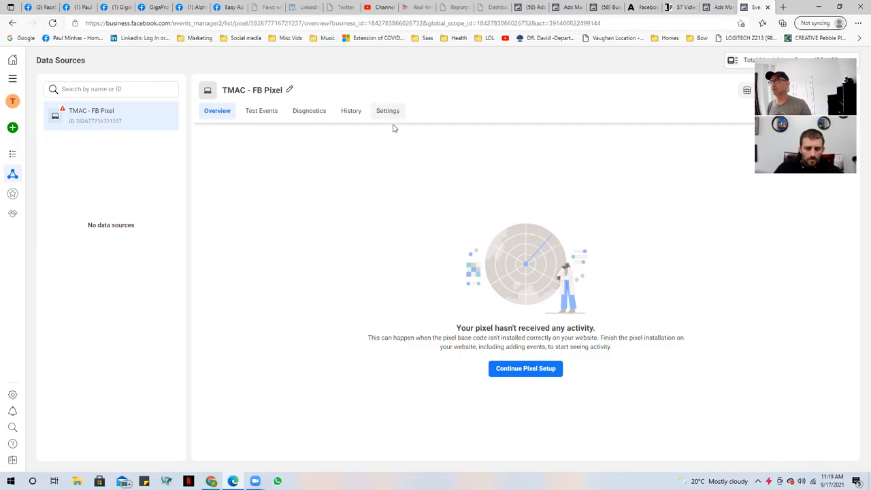
mouse_move(477, 447)
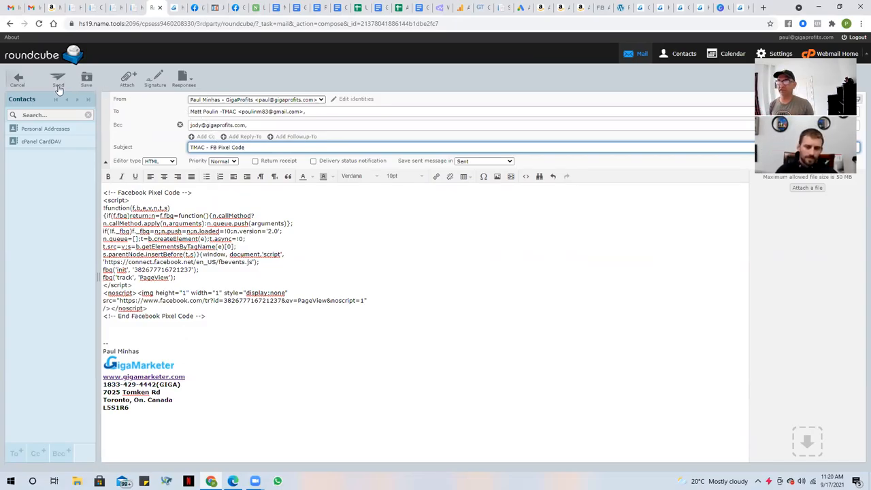
Send the TMAC - FB Pixel Code email and view the Sent folder
click(58, 78)
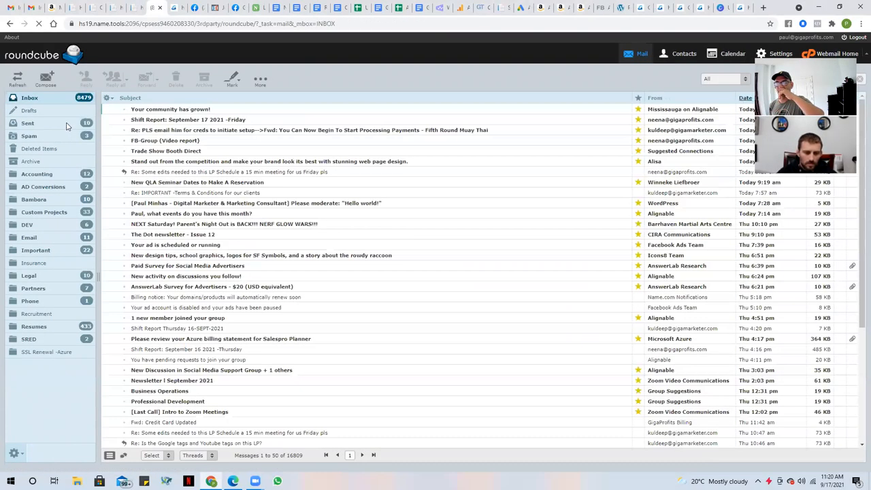
click(28, 123)
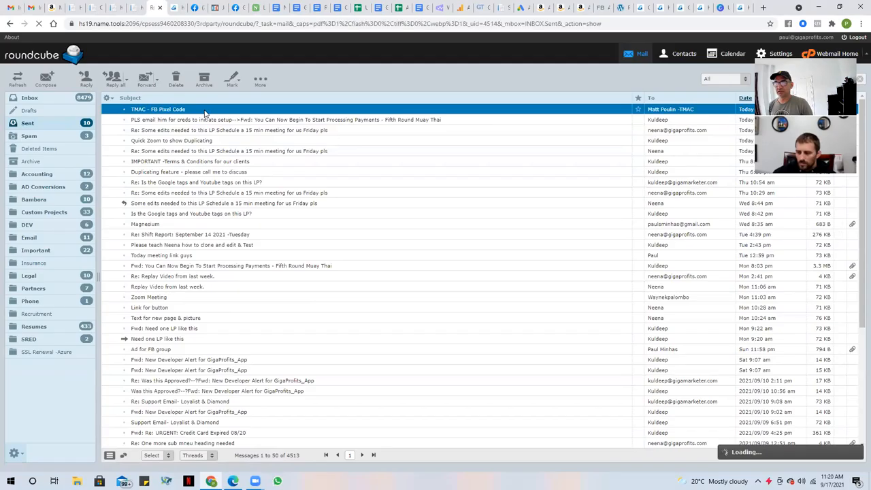
Open the sent TMAC - FB Pixel Code email and select the pixel ID in the noscript line
click(158, 109)
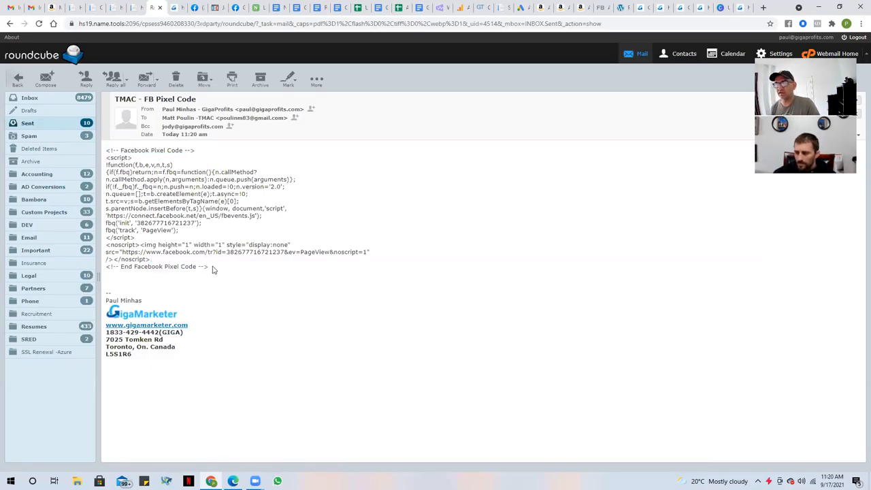
drag(107, 165, 210, 265)
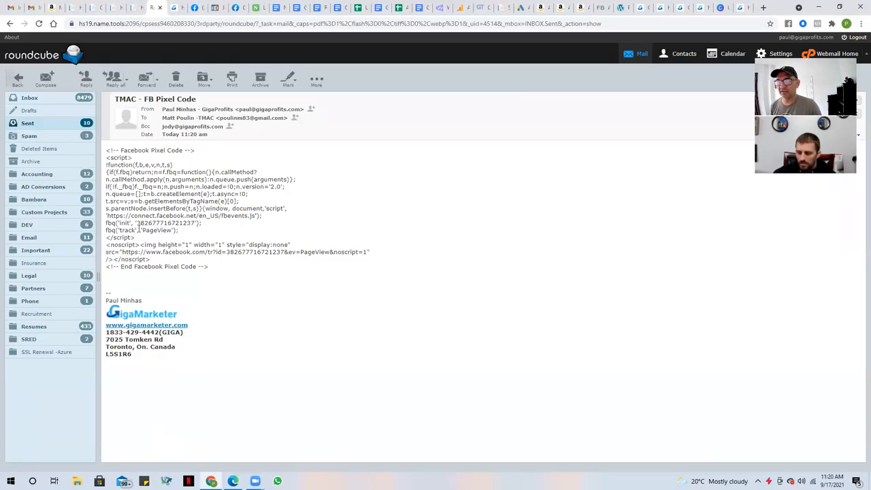
double_click(166, 223)
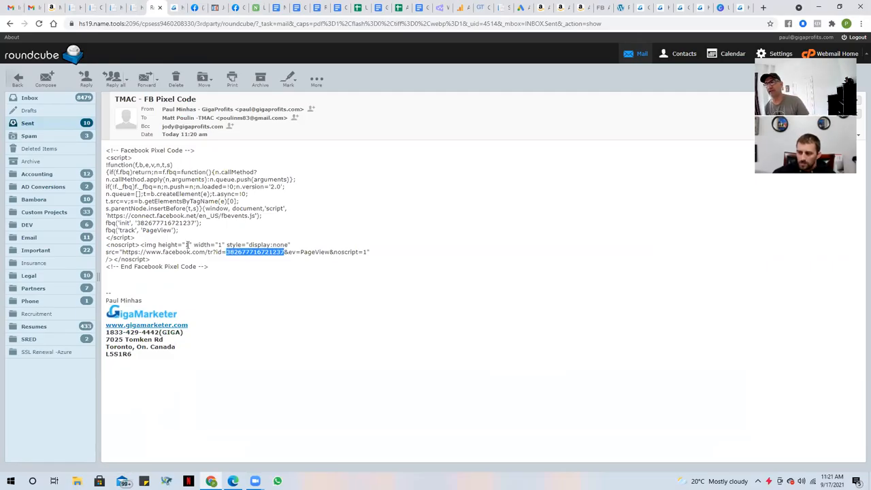
mouse_move(188, 242)
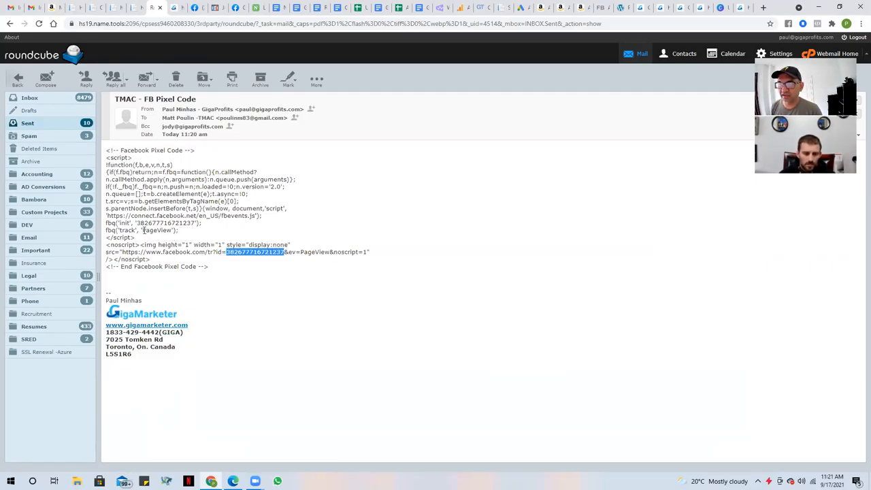
double_click(157, 230)
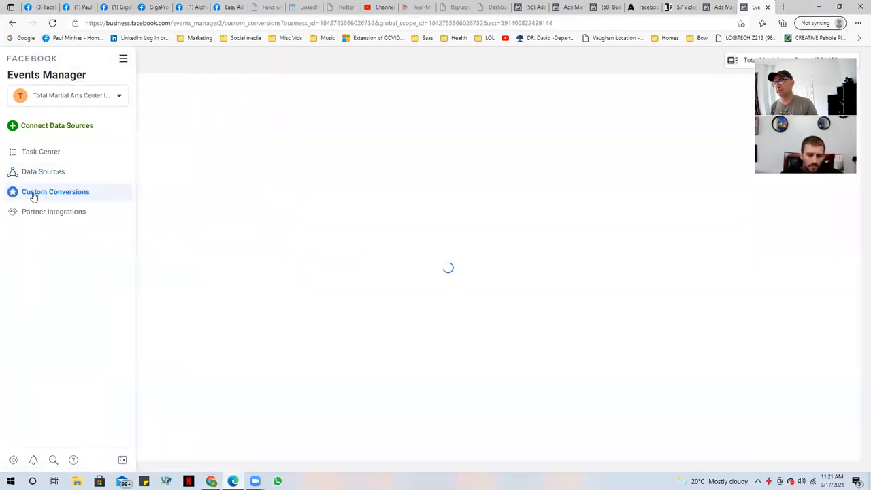
Show the Custom Conversions Get Started page, where creation needs an active data source first
click(55, 190)
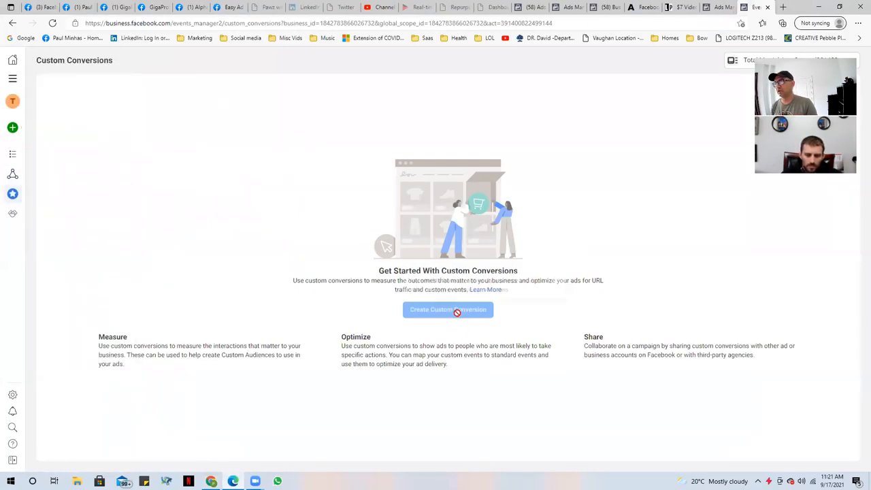
mouse_move(447, 310)
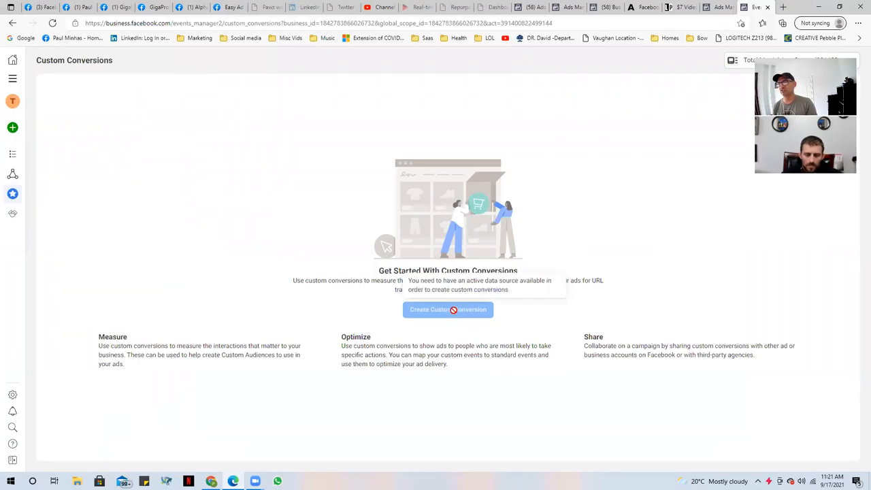
mouse_move(373, 316)
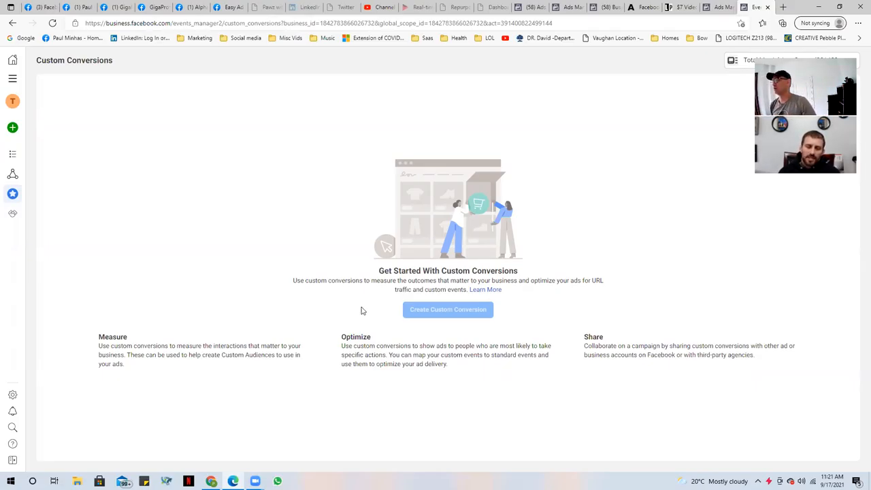
mouse_move(515, 324)
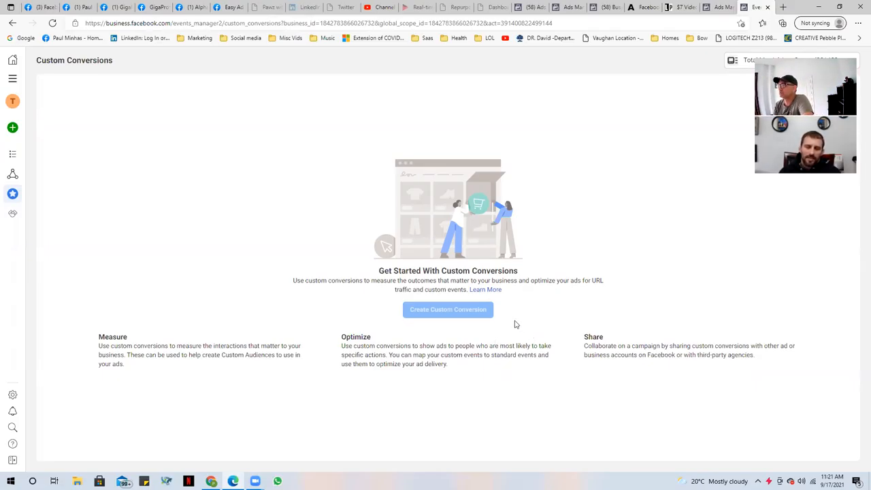